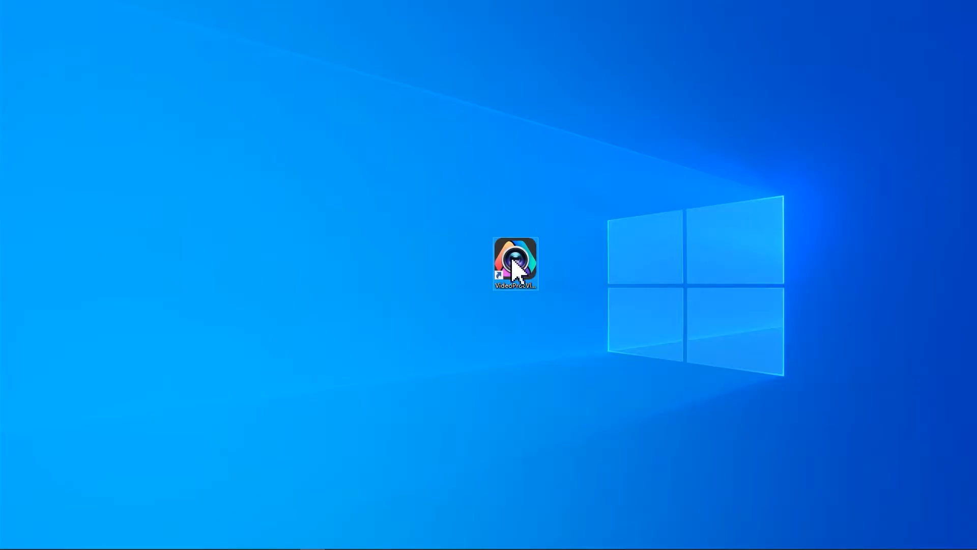
Step: Launch VideoProc Vlogger from its desktop shortcut to load the three-clip Manga project
{"action": "double_click", "coordinate": [514, 263]}
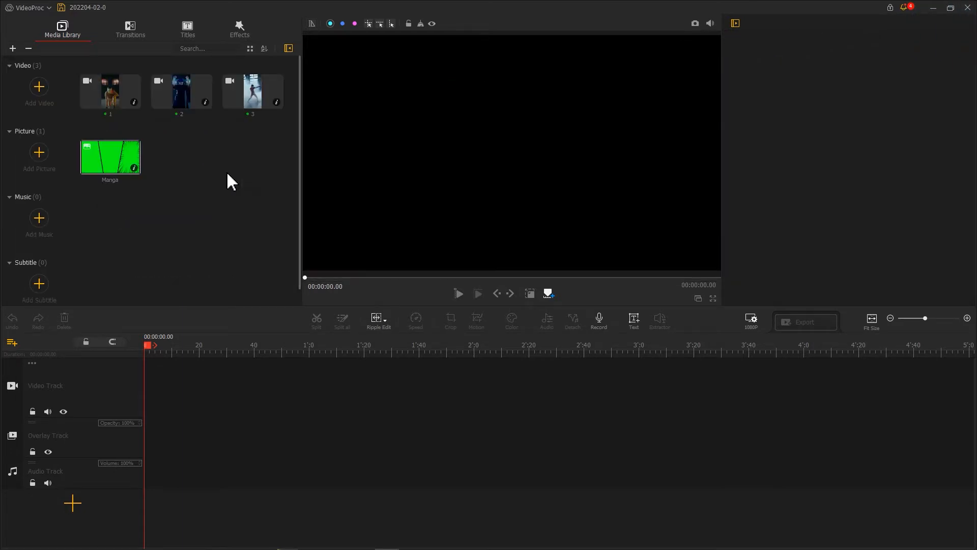
Step: Switch the 1080P project background from black to white
{"action": "left_click", "coordinate": [751, 319]}
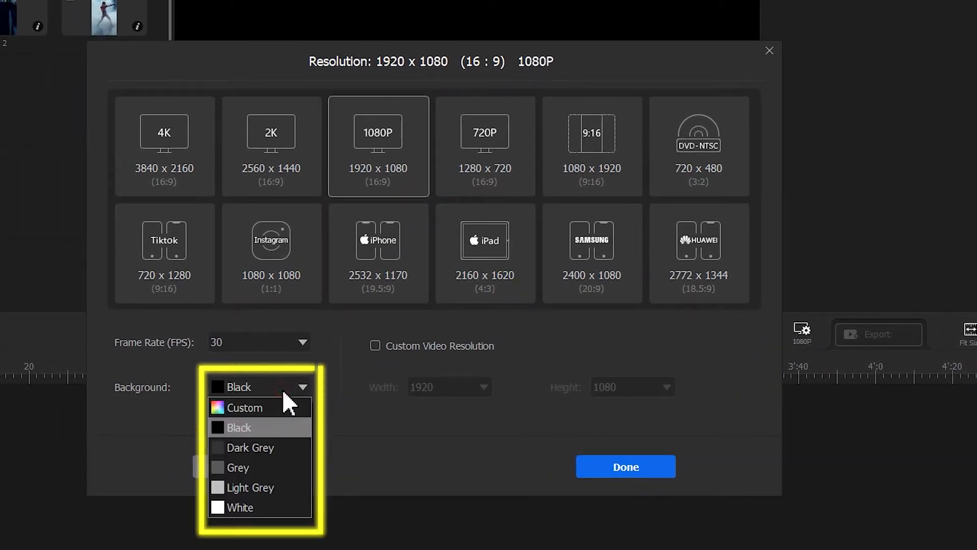
{"action": "left_click", "coordinate": [239, 507]}
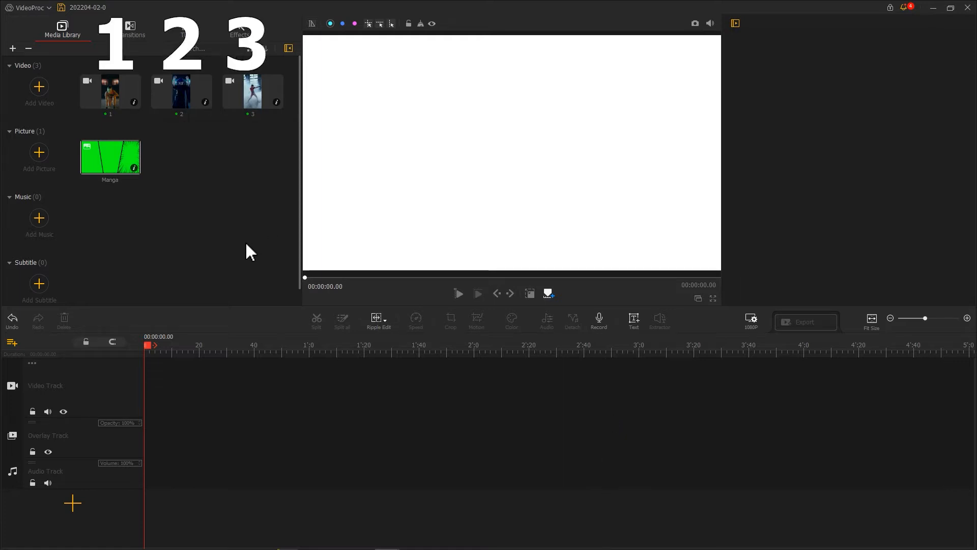
Step: Add a new overlay track and select the Manga picture clip on the bottom track
{"action": "left_click", "coordinate": [12, 341]}
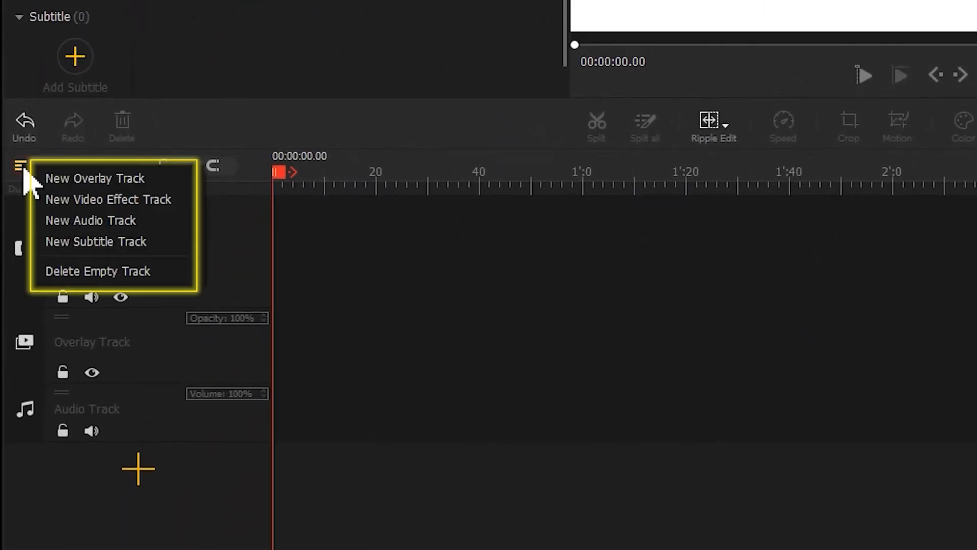
{"action": "left_click", "coordinate": [95, 178]}
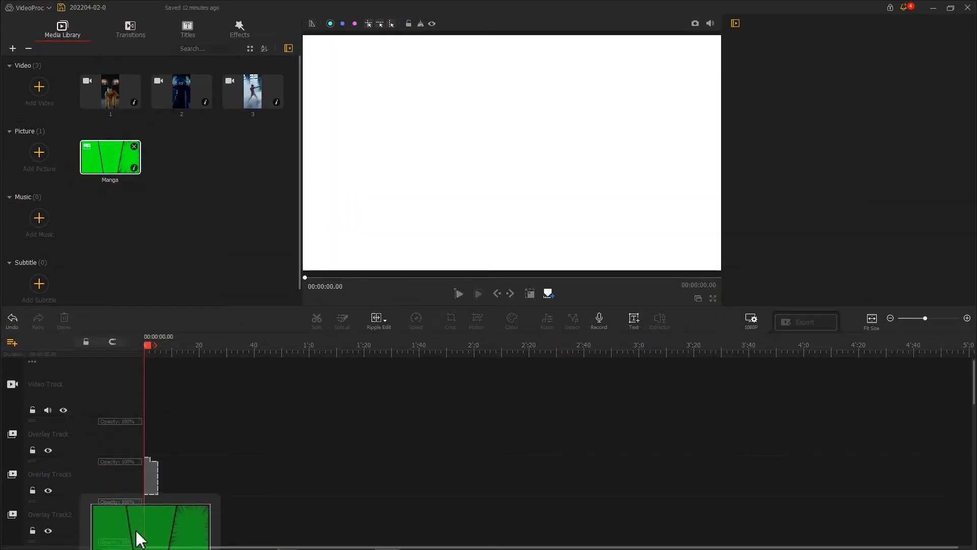
{"action": "left_click", "coordinate": [150, 524]}
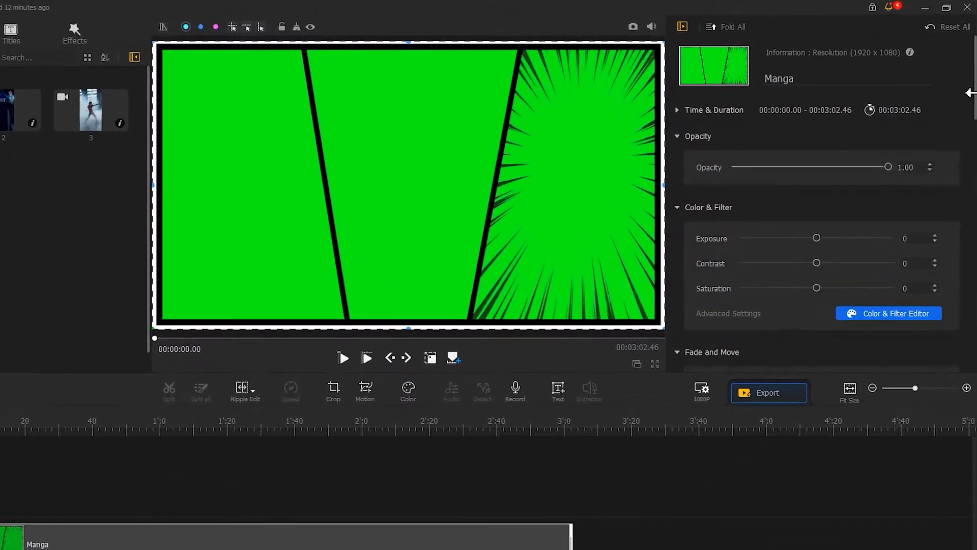
Step: Enable Chroma Key on the Manga frame, sampling its green as the key colour
{"action": "scroll", "scroll_direction": "down", "scroll_amount": 3}
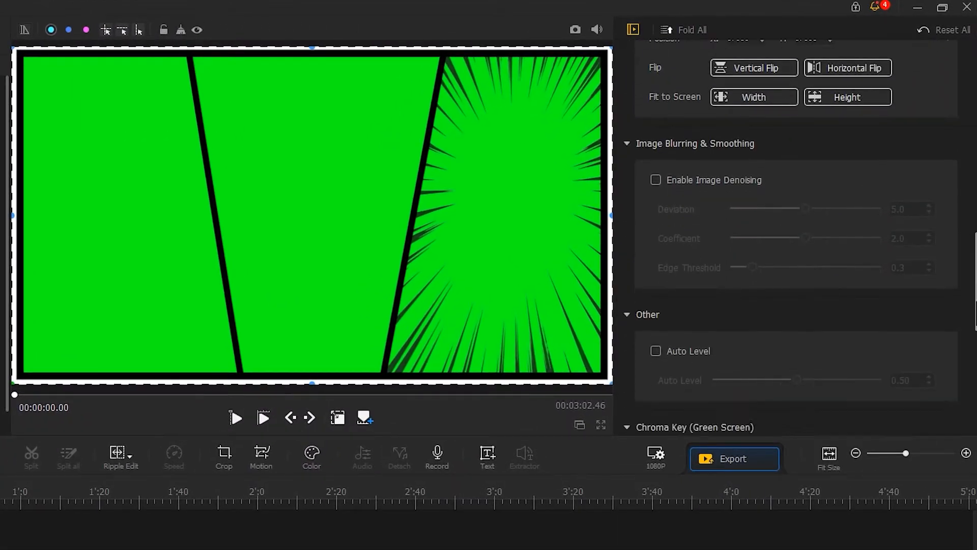
{"action": "left_click", "coordinate": [713, 269]}
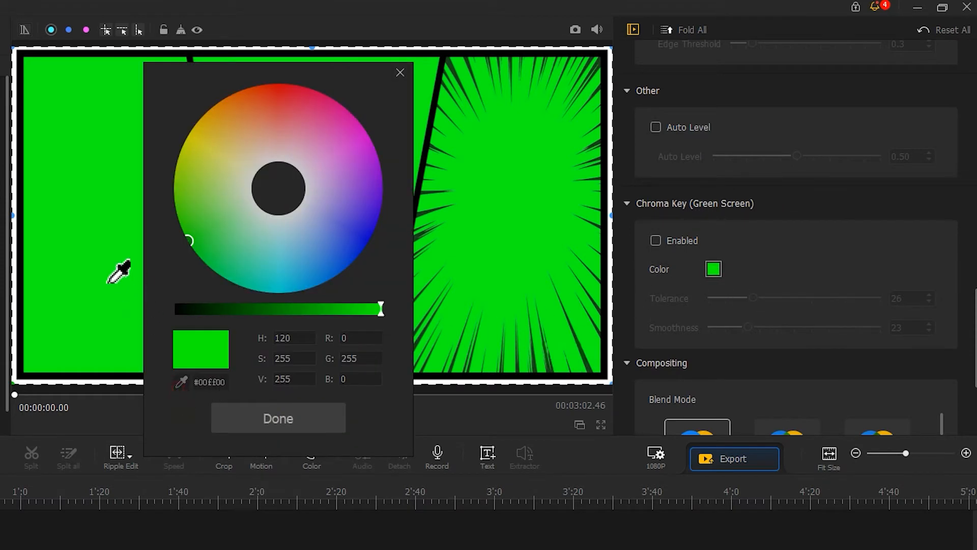
{"action": "left_click", "coordinate": [278, 419]}
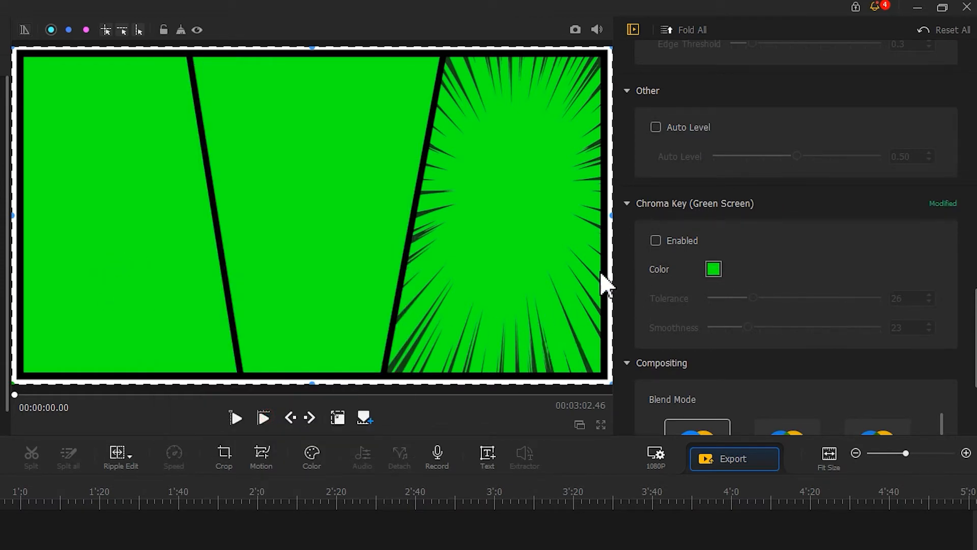
{"action": "left_click", "coordinate": [655, 241]}
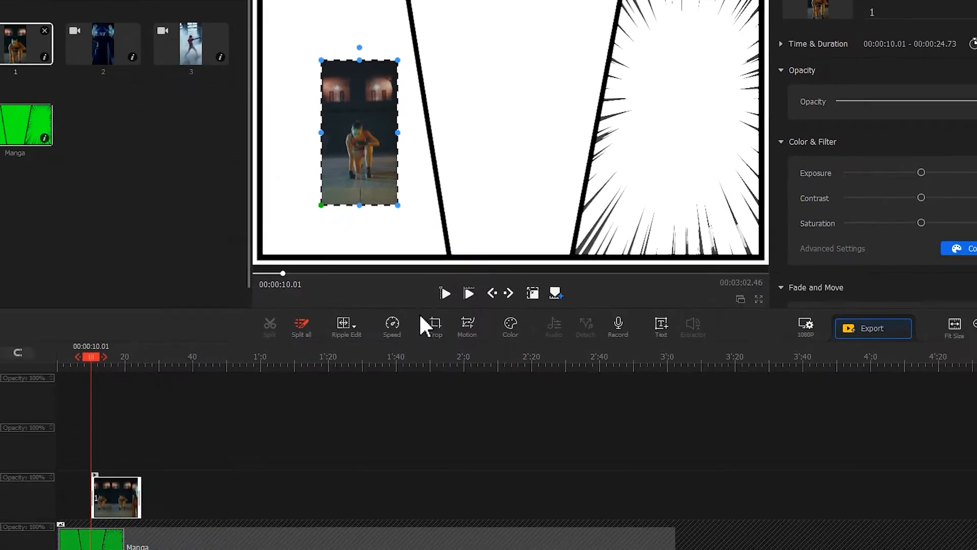
Step: Crop clip 1 with a tilted crop box positioned over the woman
{"action": "left_click", "coordinate": [430, 324]}
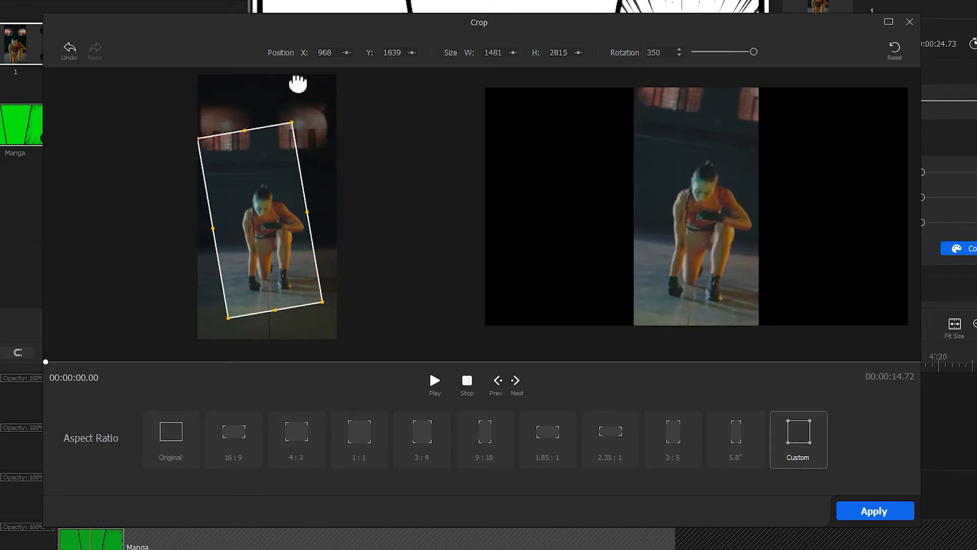
{"action": "left_click_drag", "start_coordinate": [298, 84], "coordinate": [267, 181]}
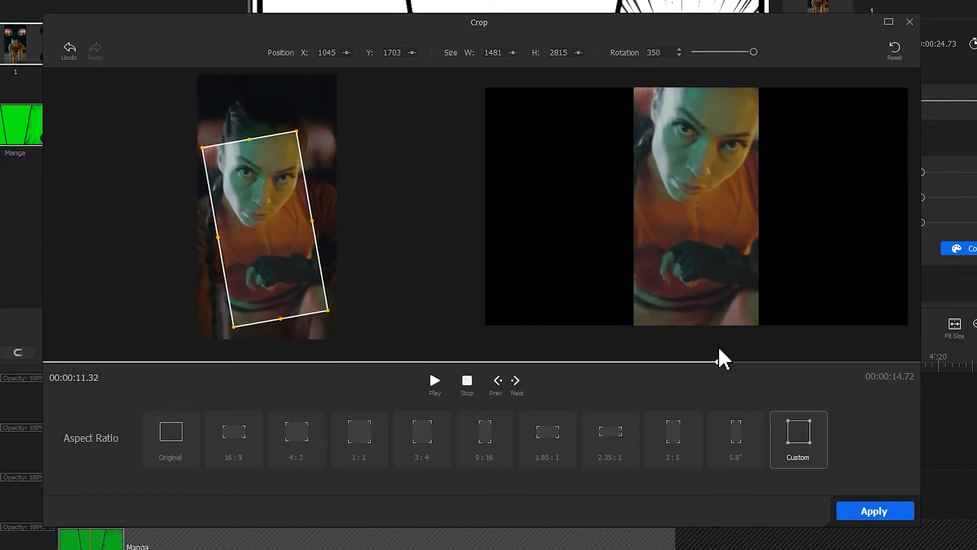
{"action": "mouse_move", "coordinate": [740, 384]}
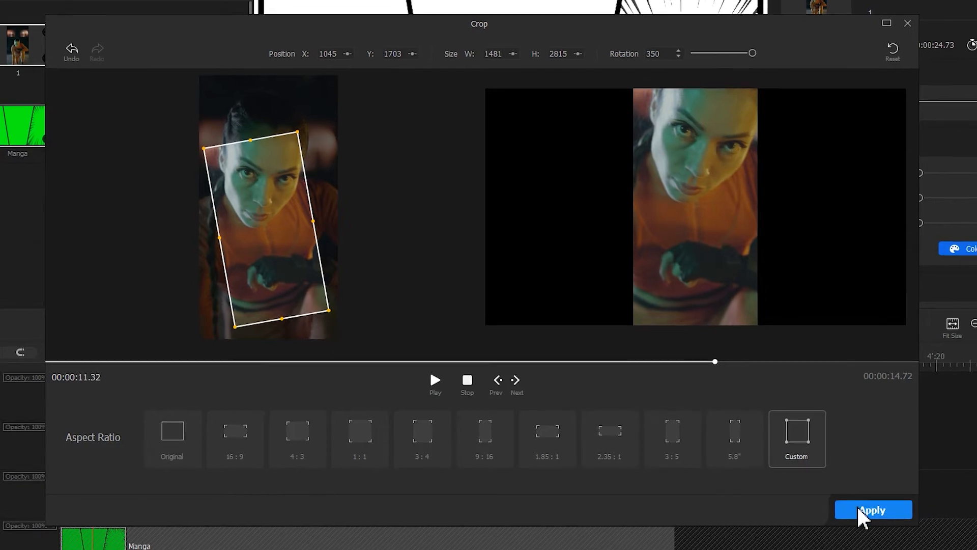
Step: Apply the tilted crop to clip 1
{"action": "left_click", "coordinate": [872, 509]}
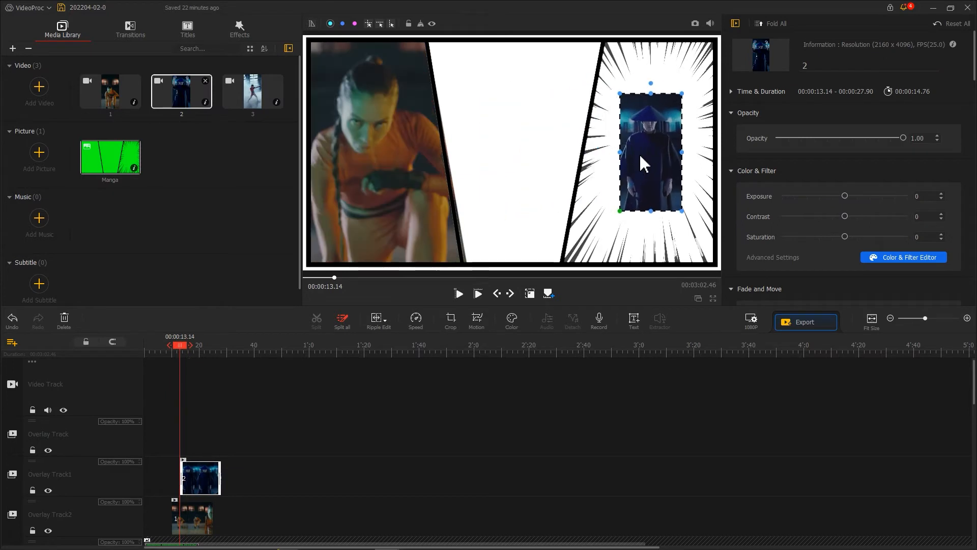
Step: Crop clip 2 with a slight tilt to match the right panel
{"action": "left_click", "coordinate": [450, 319]}
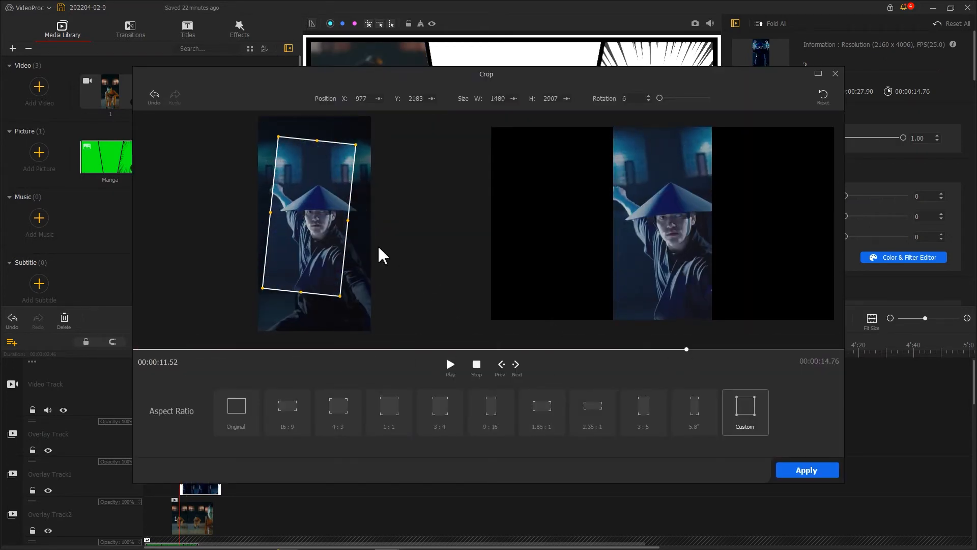
{"action": "left_click", "coordinate": [805, 469]}
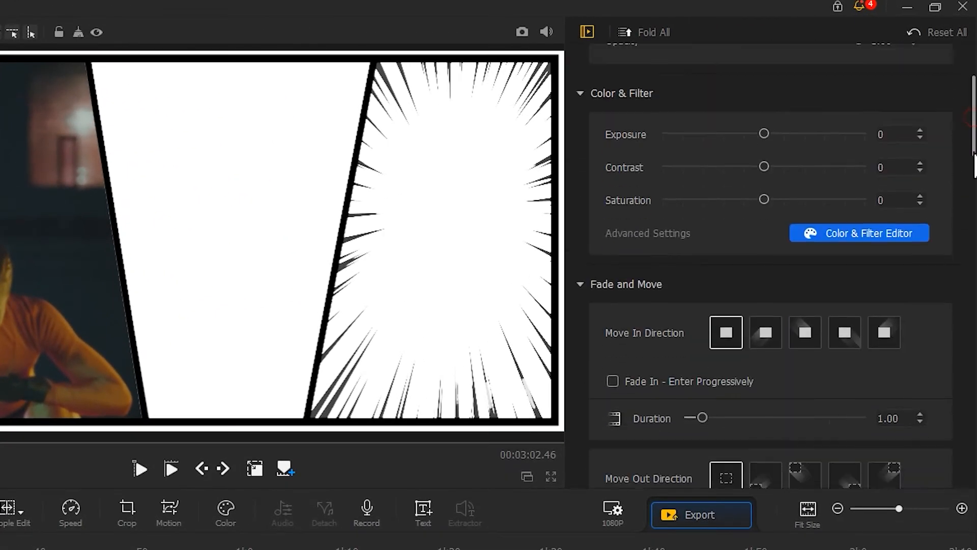
Step: Set clip 3's Move In direction and enable Fade In - Enter Progressively
{"action": "scroll", "scroll_direction": "down", "scroll_amount": 3}
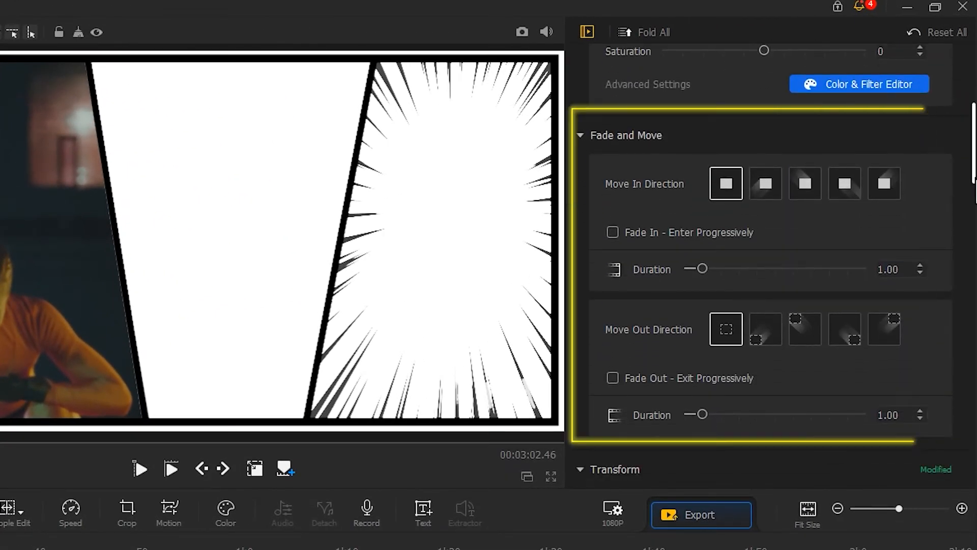
{"action": "left_click", "coordinate": [804, 184]}
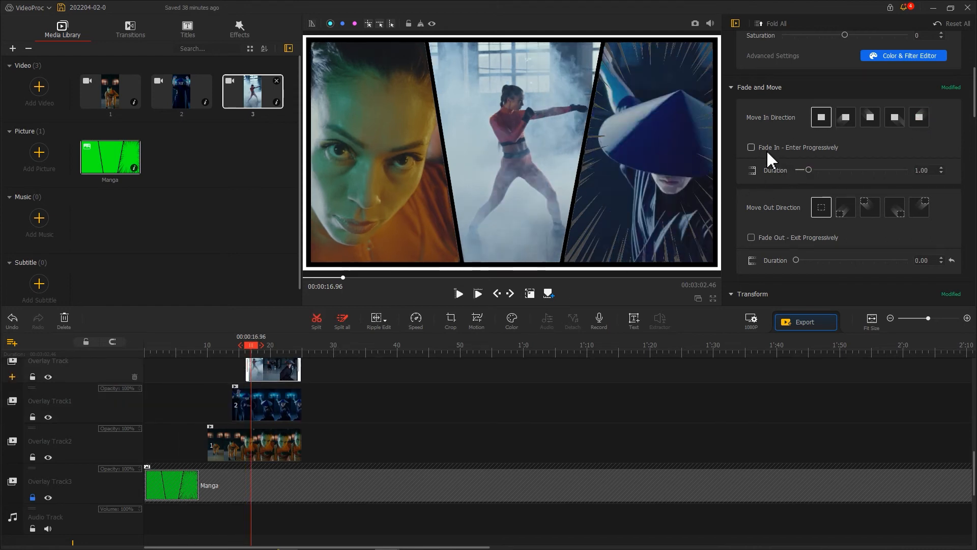
{"action": "left_click", "coordinate": [751, 147]}
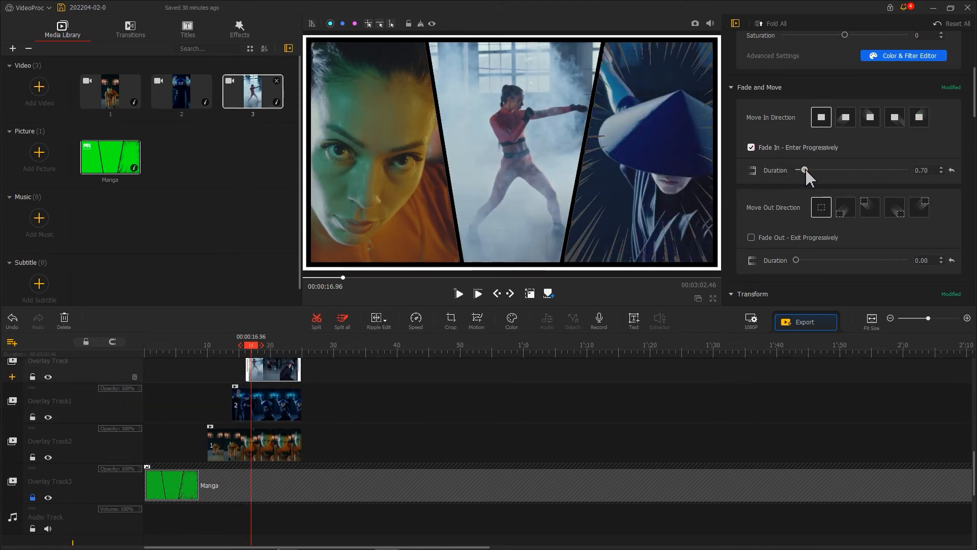